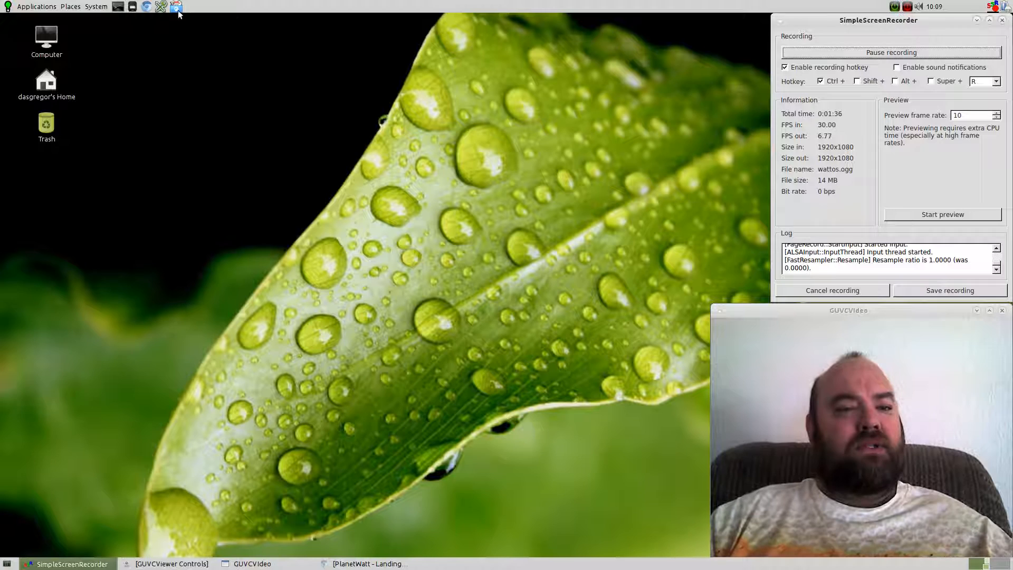
mouse_move(176, 7)
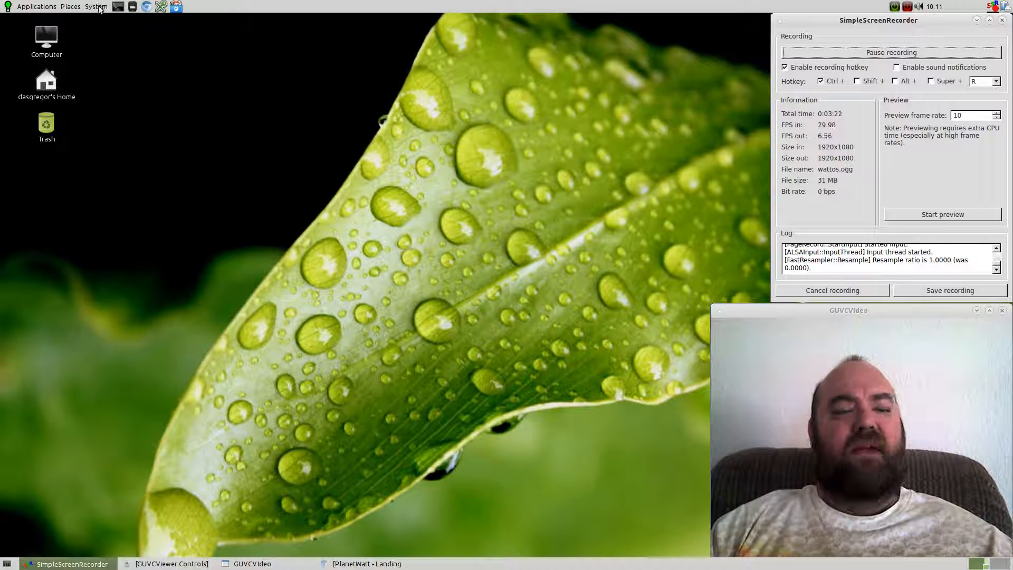
mouse_move(95, 6)
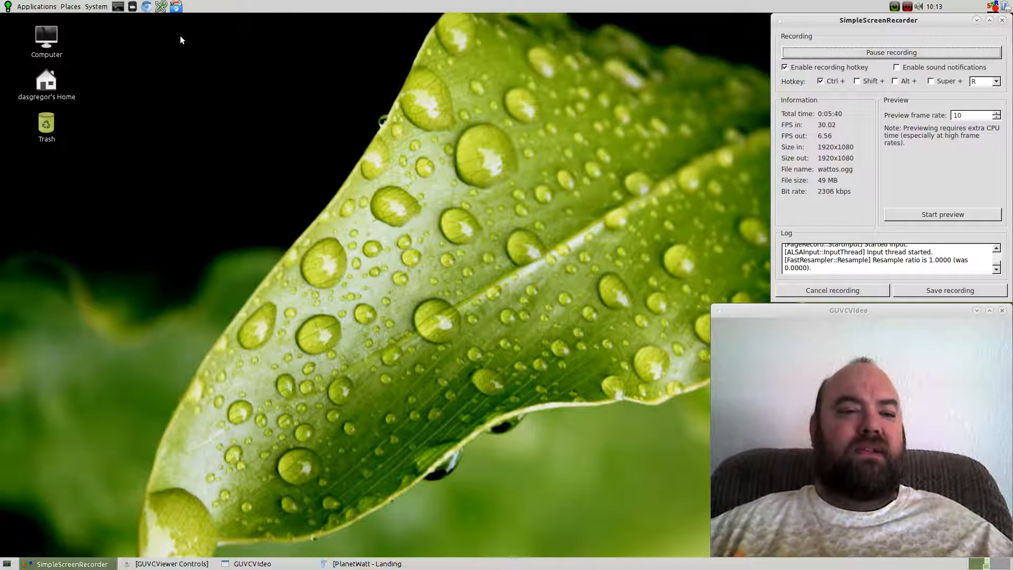
mouse_move(176, 7)
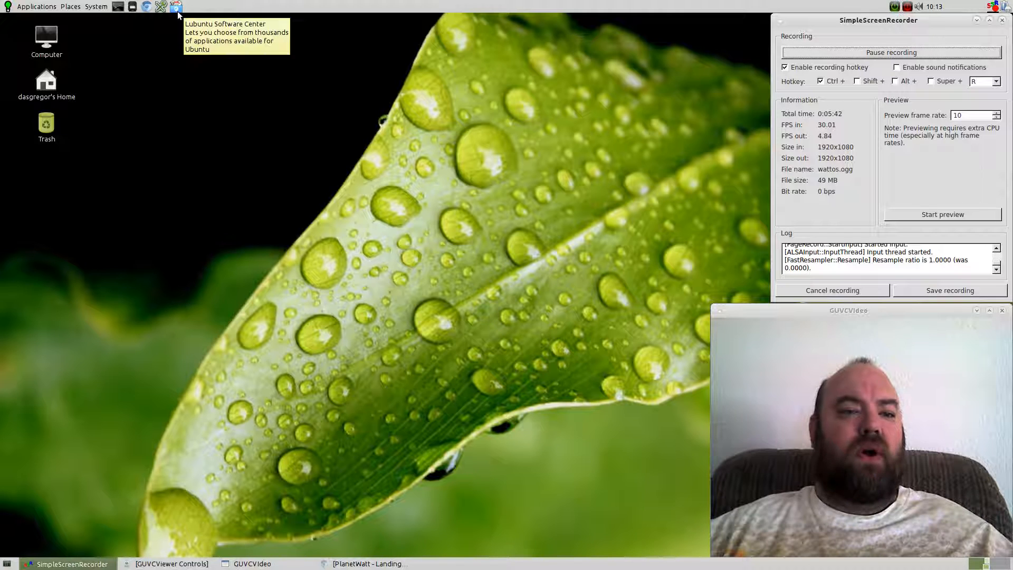
mouse_move(29, 21)
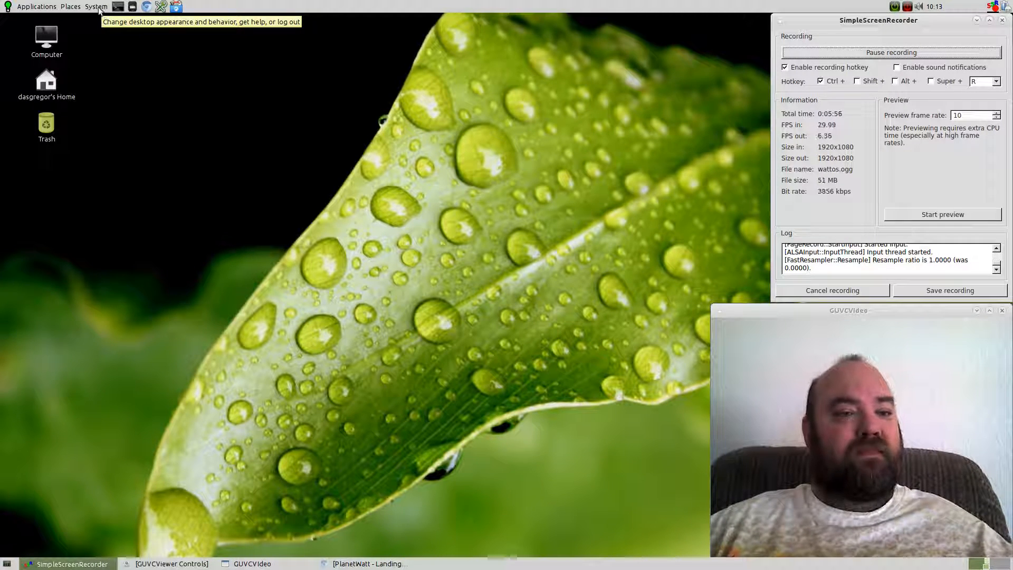
Step: Glance through the System and Places menus, then open Applications to show the Accessories entries
left_click(95, 6)
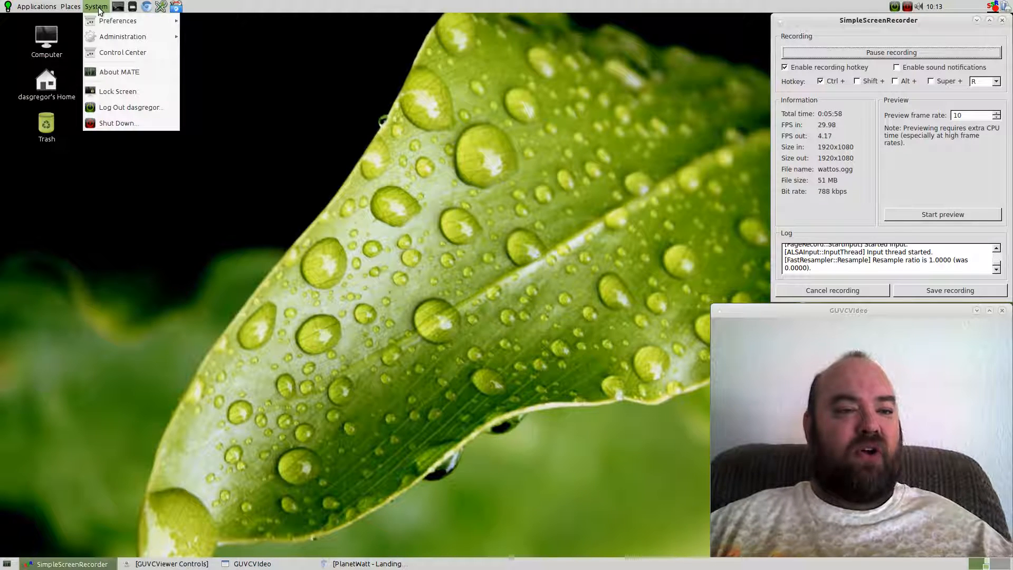
left_click(69, 7)
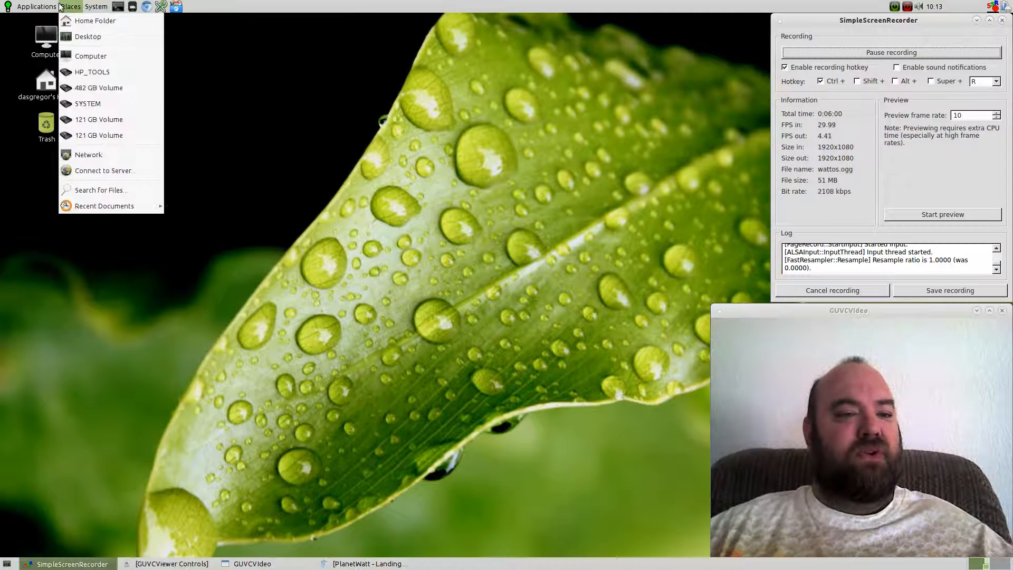
left_click(37, 5)
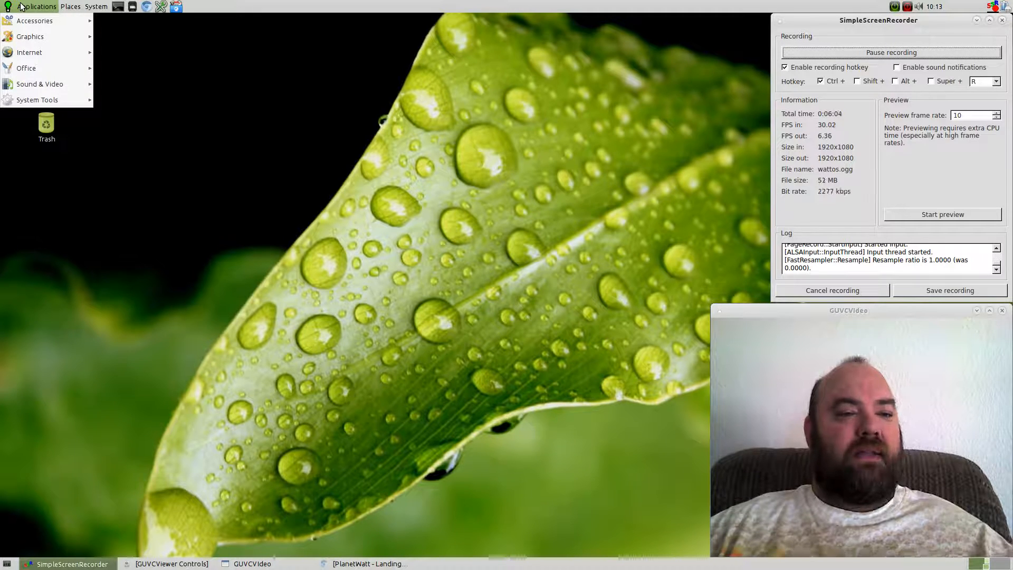
left_click(34, 20)
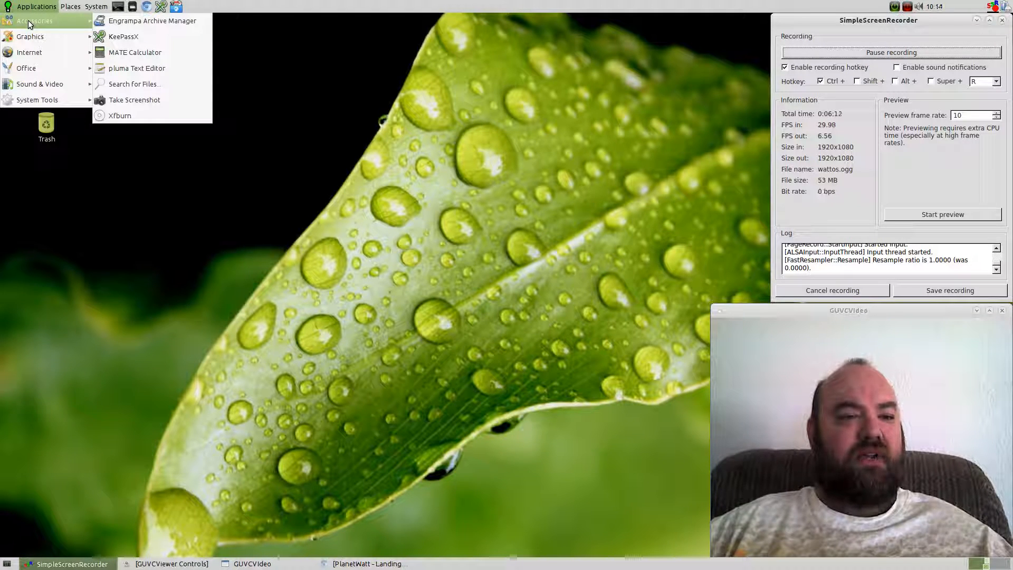
mouse_move(29, 37)
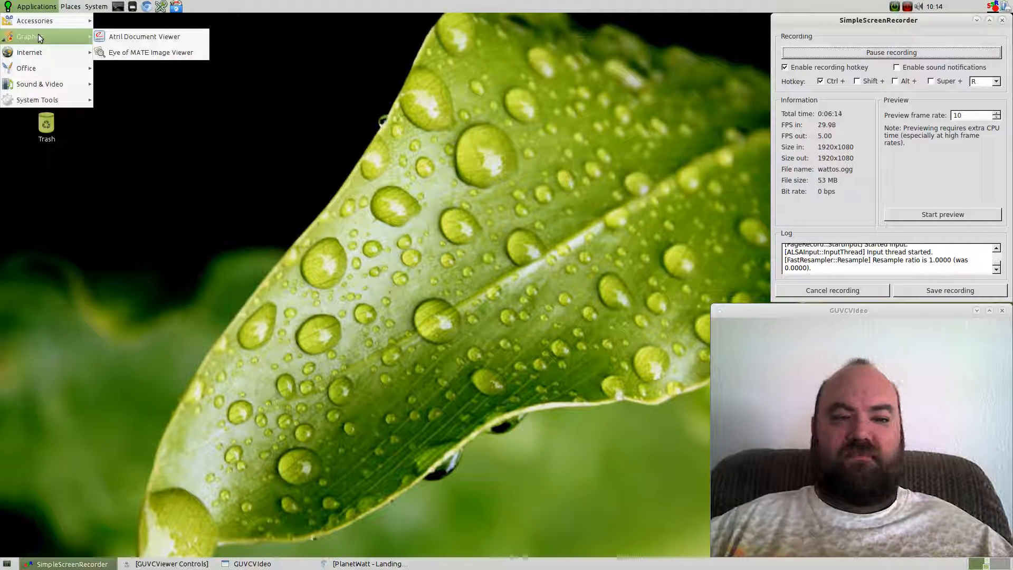
mouse_move(29, 53)
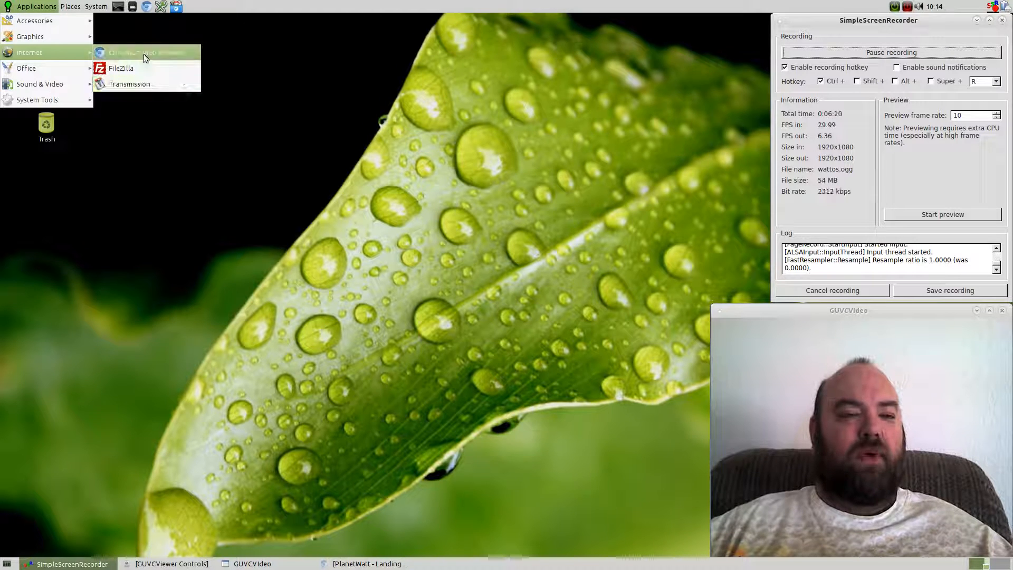
mouse_move(26, 68)
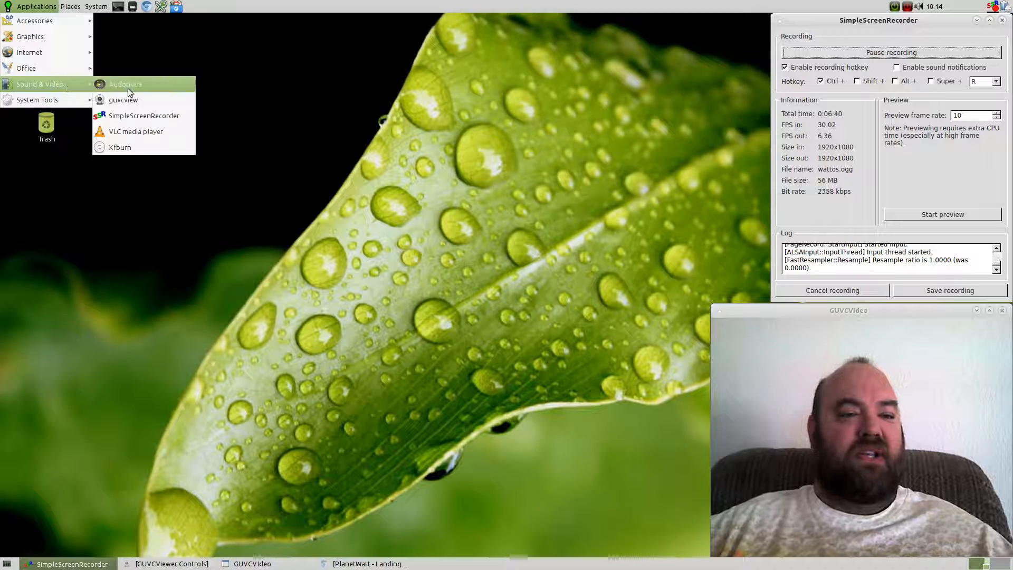
mouse_move(123, 99)
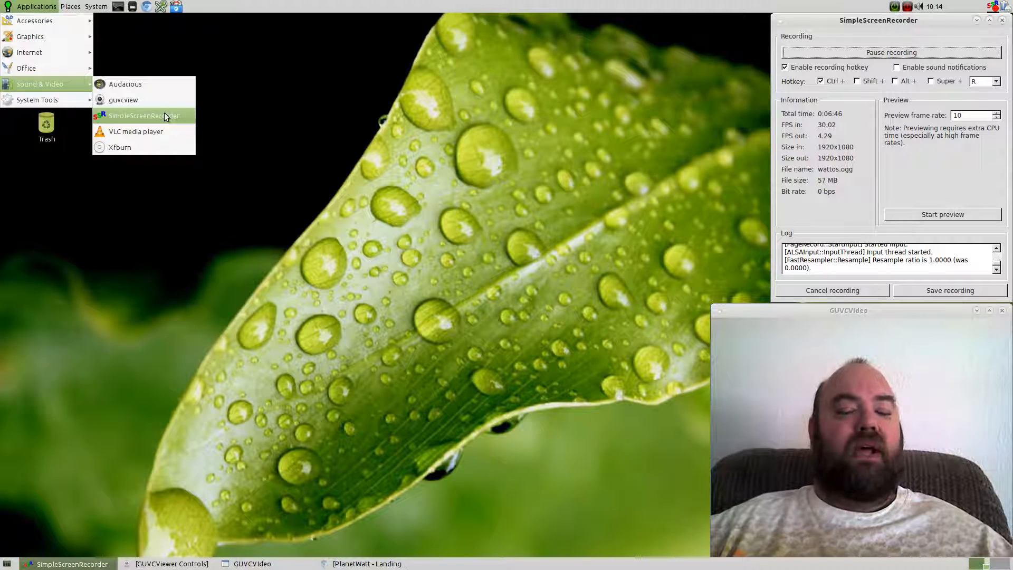
mouse_move(142, 116)
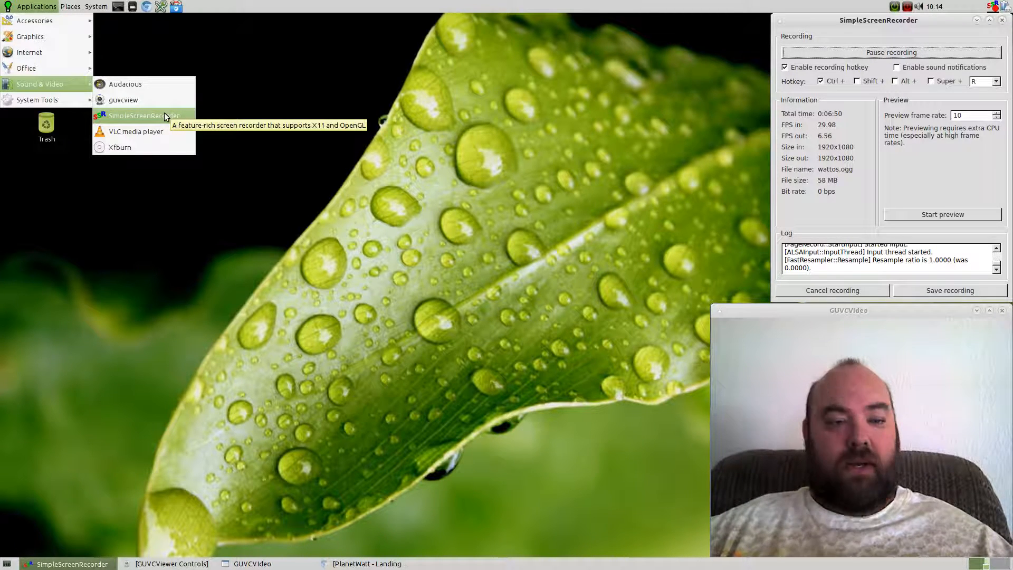
mouse_move(120, 147)
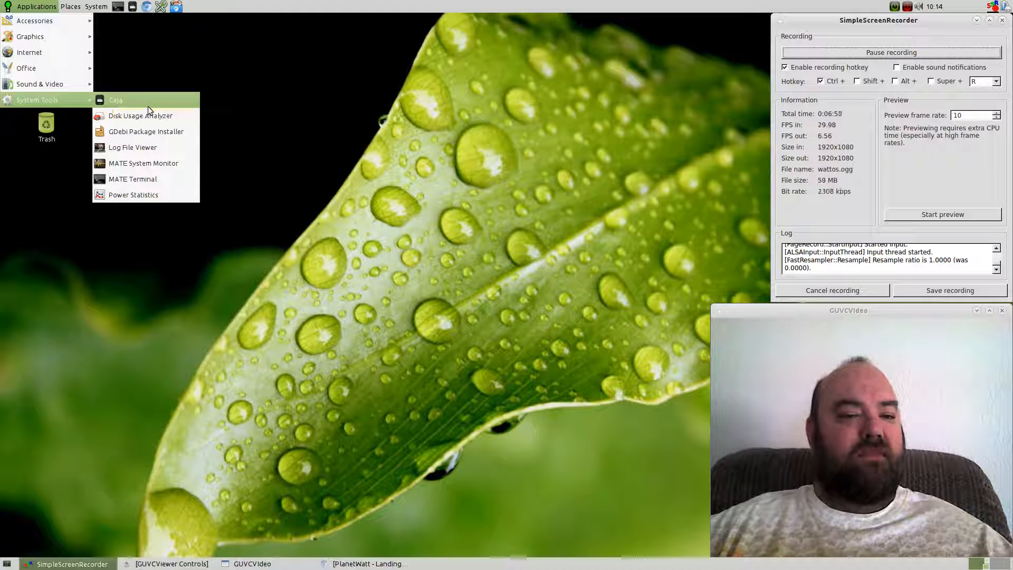
mouse_move(133, 179)
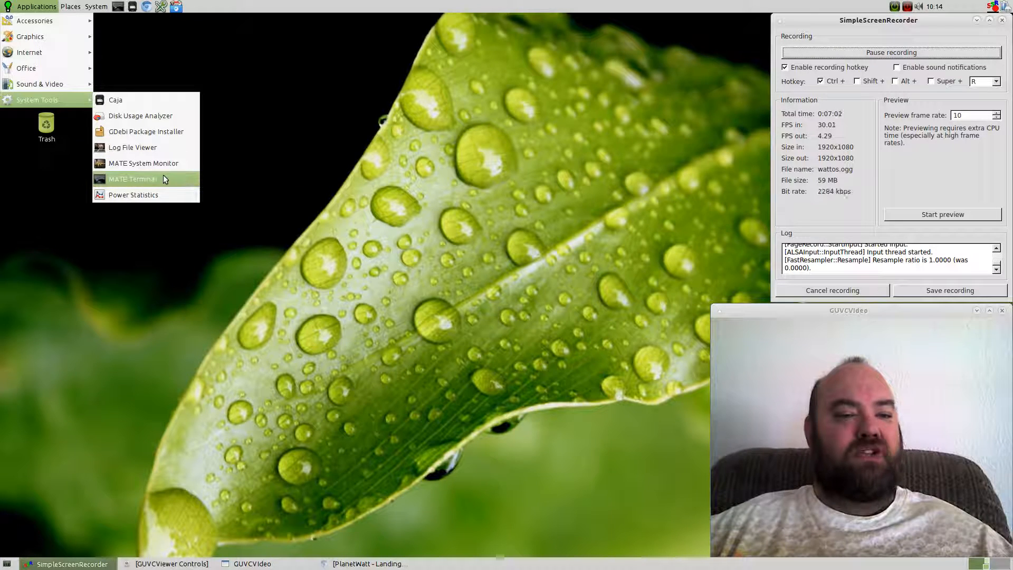
mouse_move(143, 163)
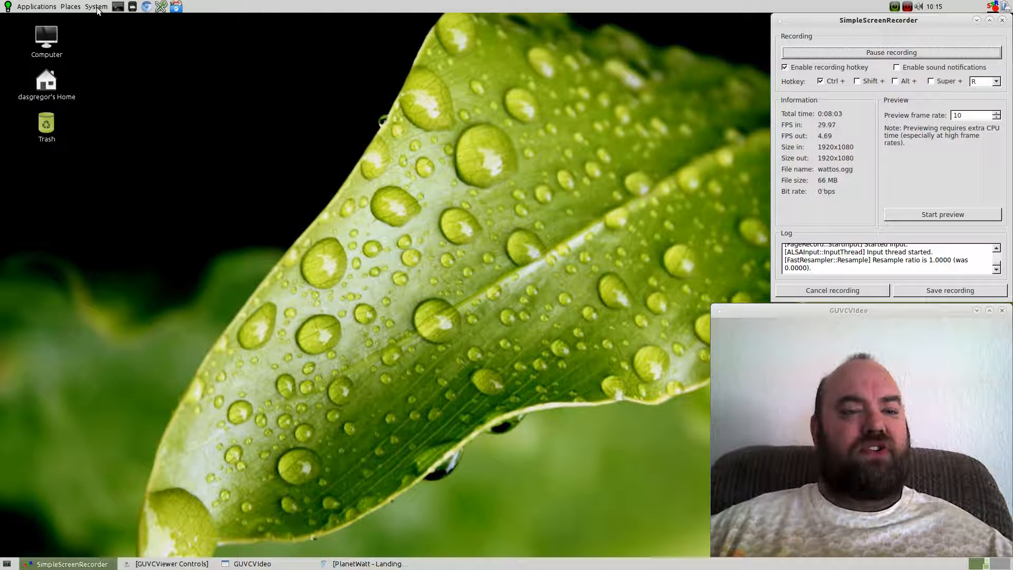
mouse_move(95, 7)
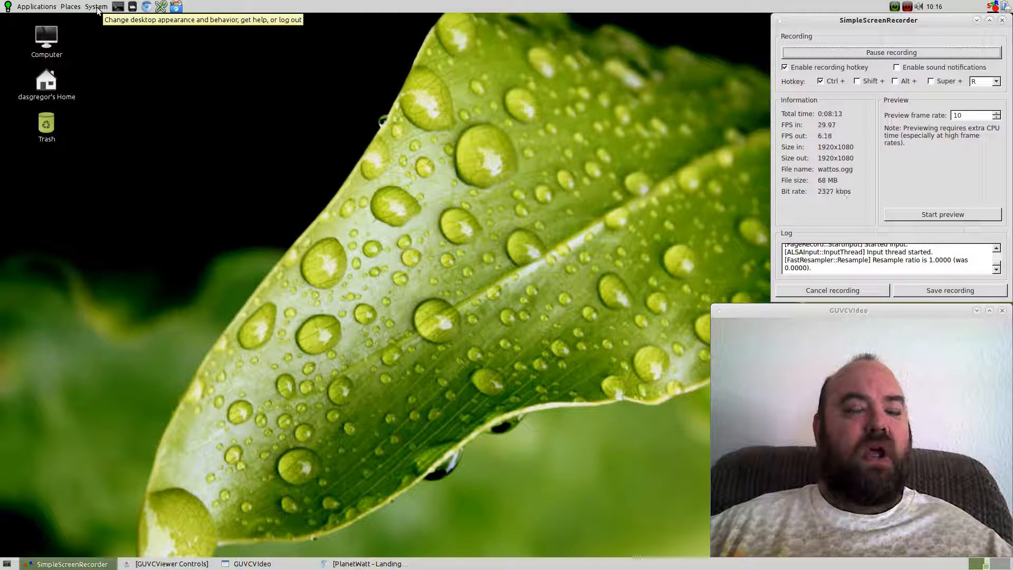
Step: Open the System menu to reach Administration tools like Synaptic and Users and Groups
left_click(96, 7)
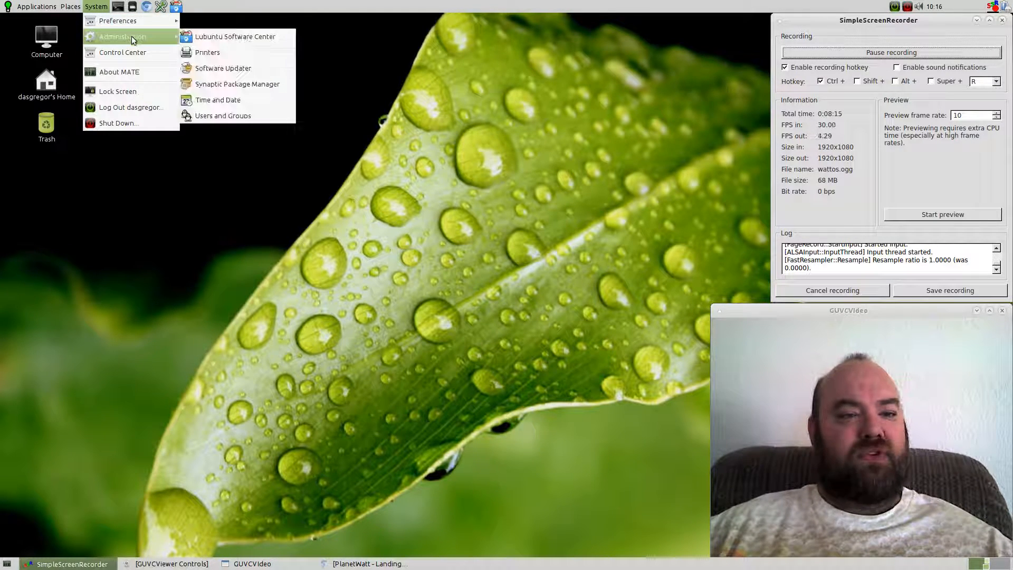